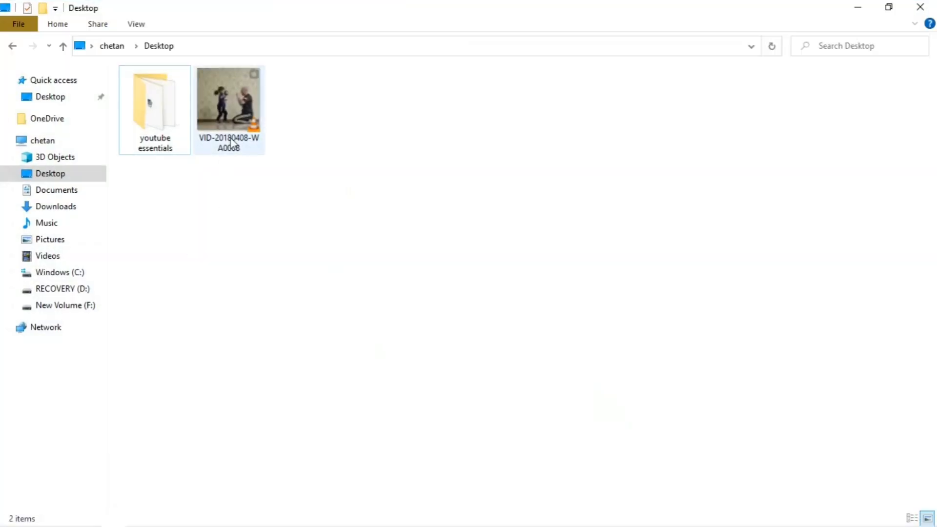
- Play the Desktop video VID-20180408-WA0008 in VLC from File Explorer
{"action": "left_click", "coordinate": [228, 104]}
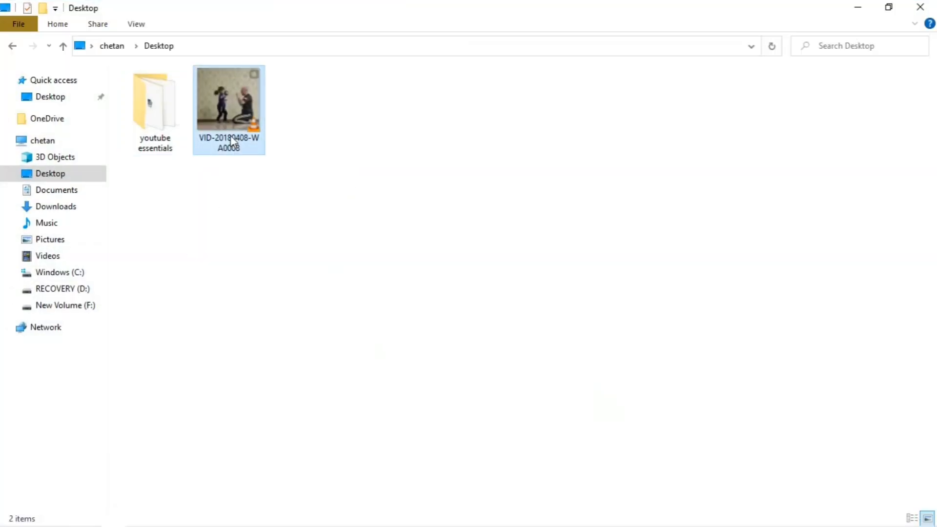
{"action": "left_click", "coordinate": [229, 98]}
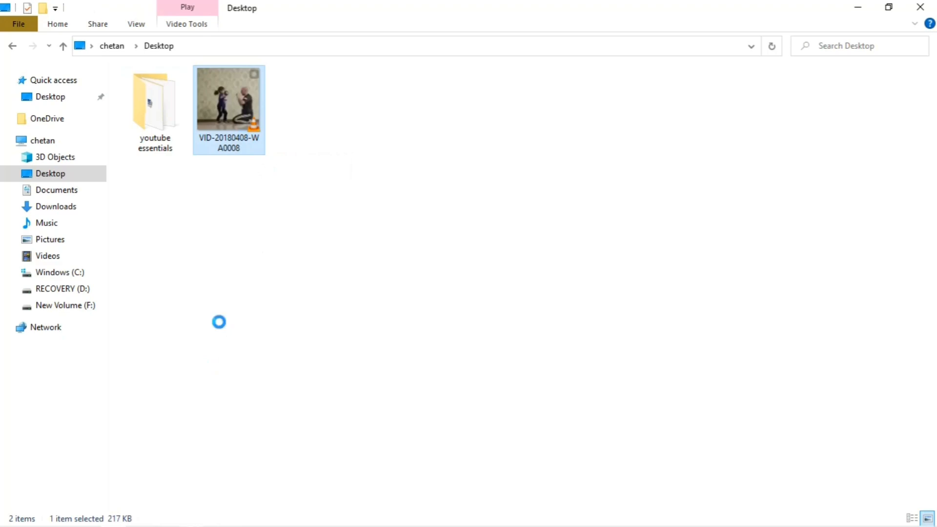
{"action": "double_click", "coordinate": [229, 99]}
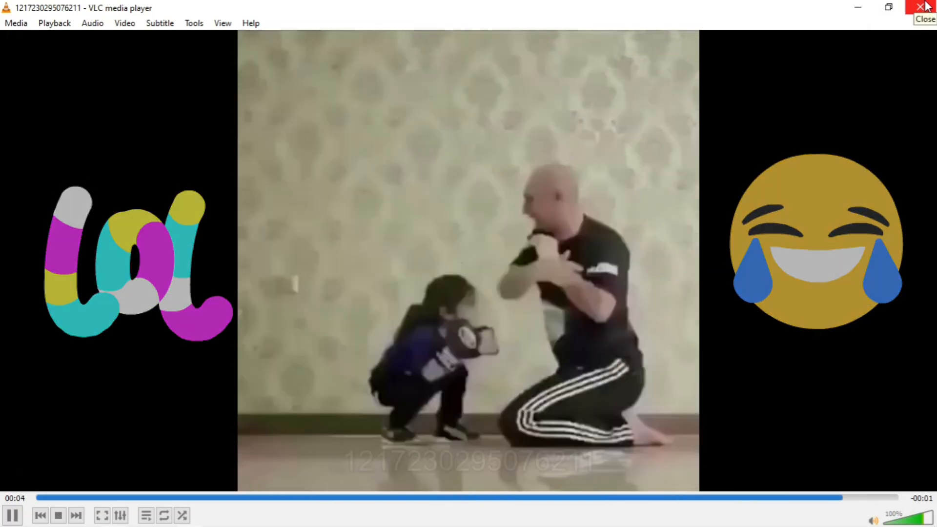
- Close the video playback, refresh the desktop, and launch VLC with no media
{"action": "left_click", "coordinate": [924, 6]}
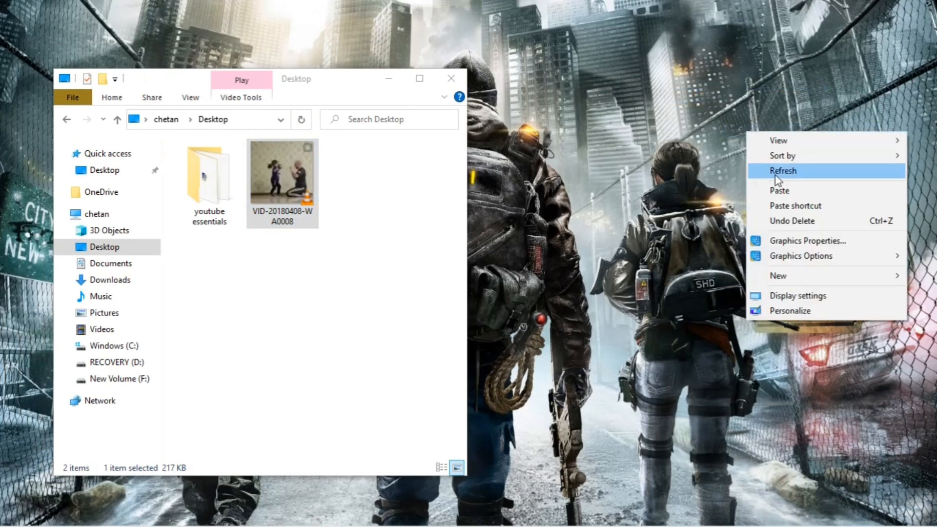
{"action": "left_click", "coordinate": [393, 206]}
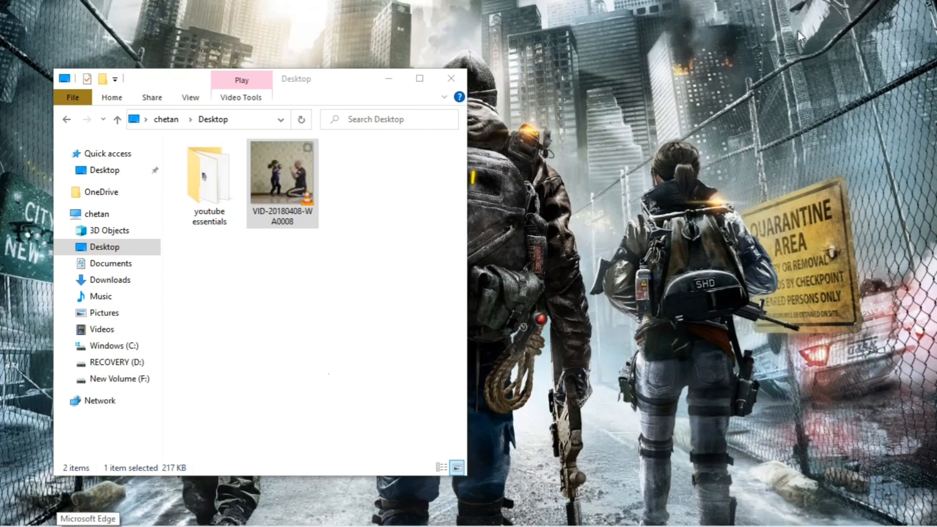
{"action": "left_click", "coordinate": [10, 516]}
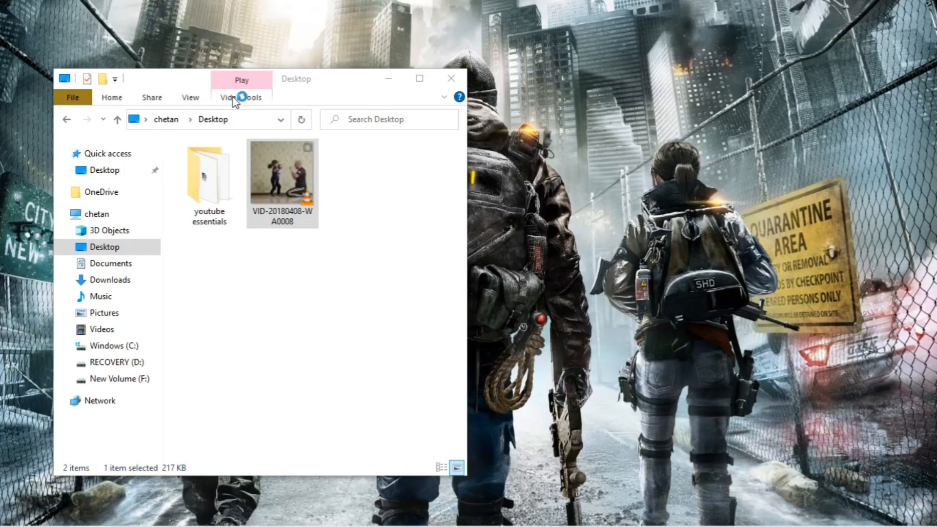
{"action": "double_click", "coordinate": [282, 172]}
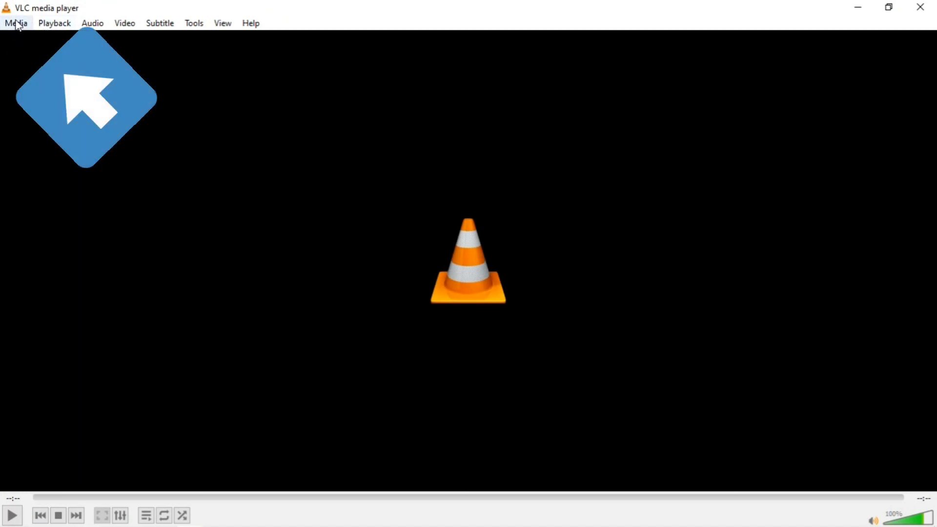
- Open the Media menu's Convert / Save dialog
{"action": "left_click", "coordinate": [54, 23]}
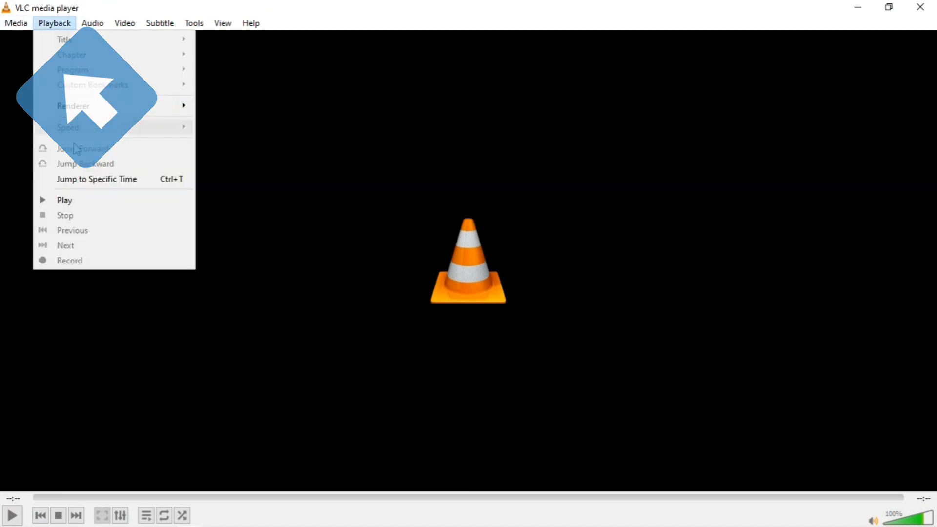
{"action": "left_click", "coordinate": [15, 22]}
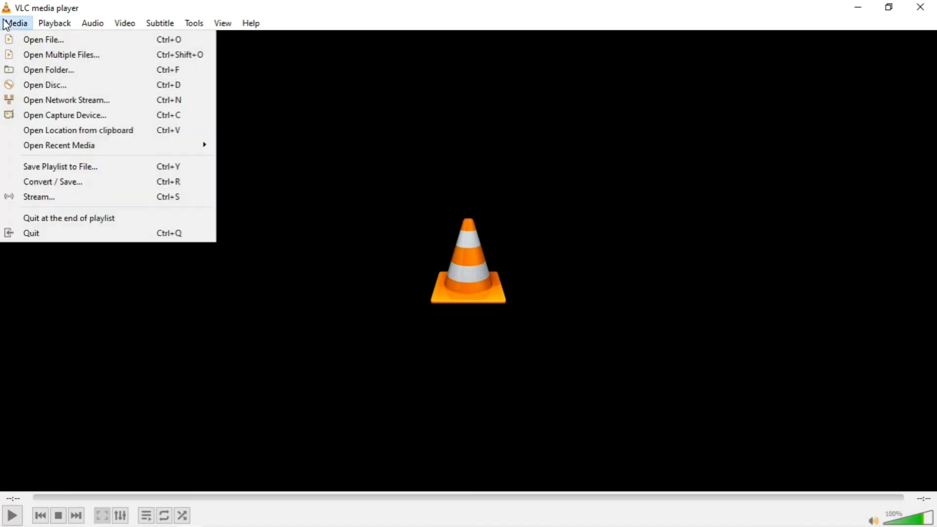
{"action": "left_click", "coordinate": [43, 39]}
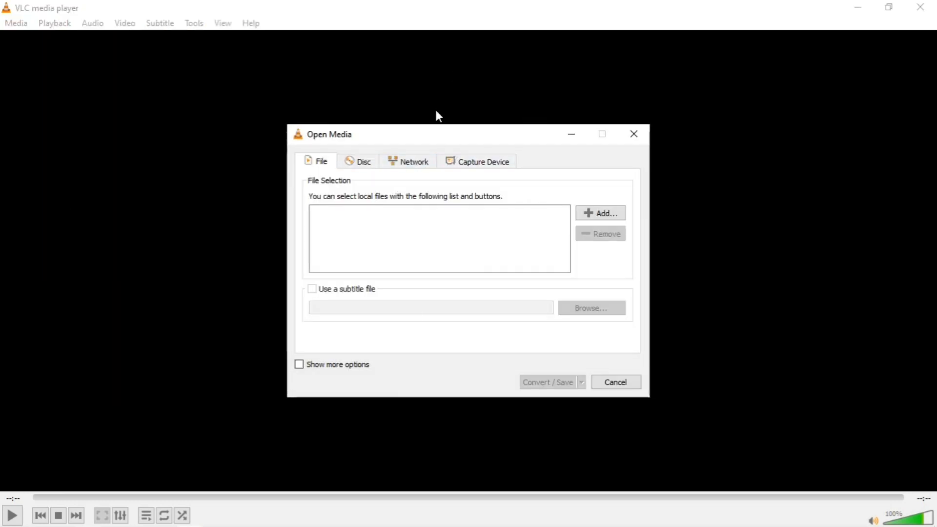
{"action": "mouse_move", "coordinate": [309, 145]}
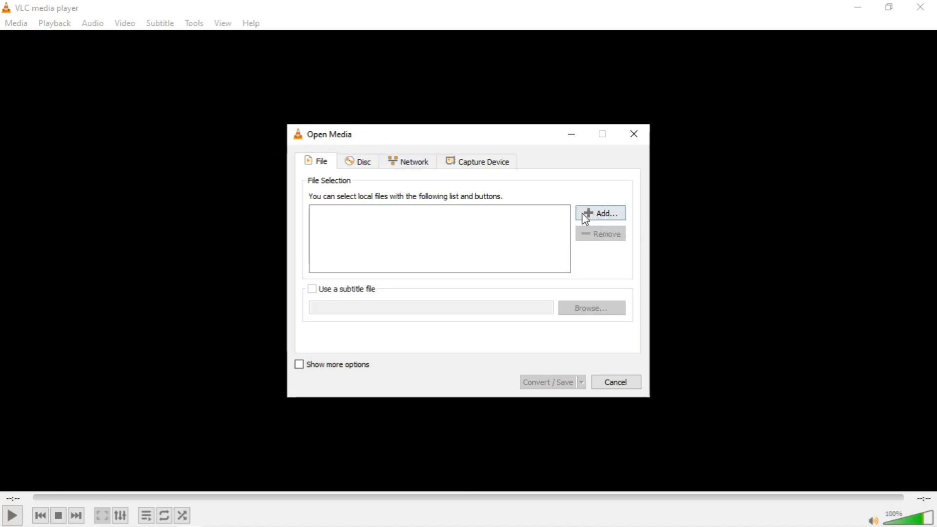
{"action": "mouse_move", "coordinate": [599, 213]}
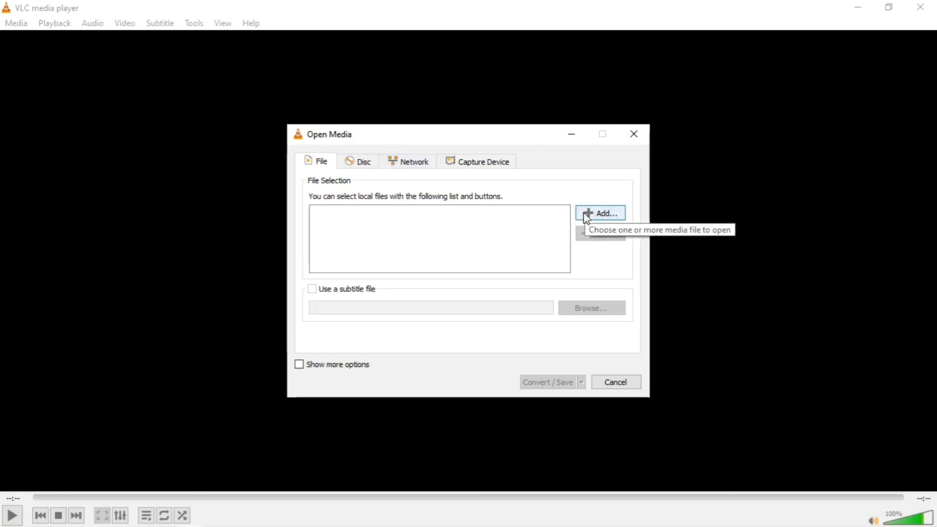
- Add VID-20180408-WA0008.mp4 from the Desktop to the conversion file list
{"action": "left_click", "coordinate": [605, 213]}
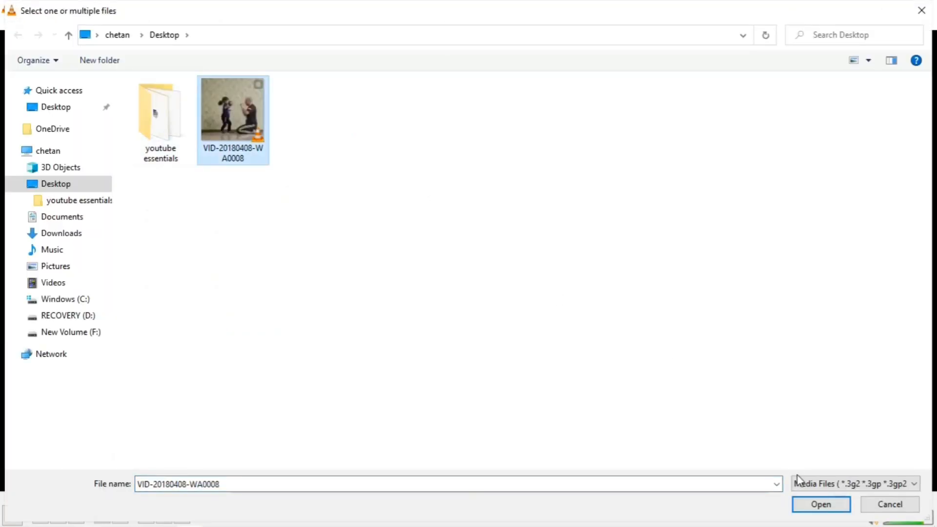
{"action": "left_click", "coordinate": [821, 504]}
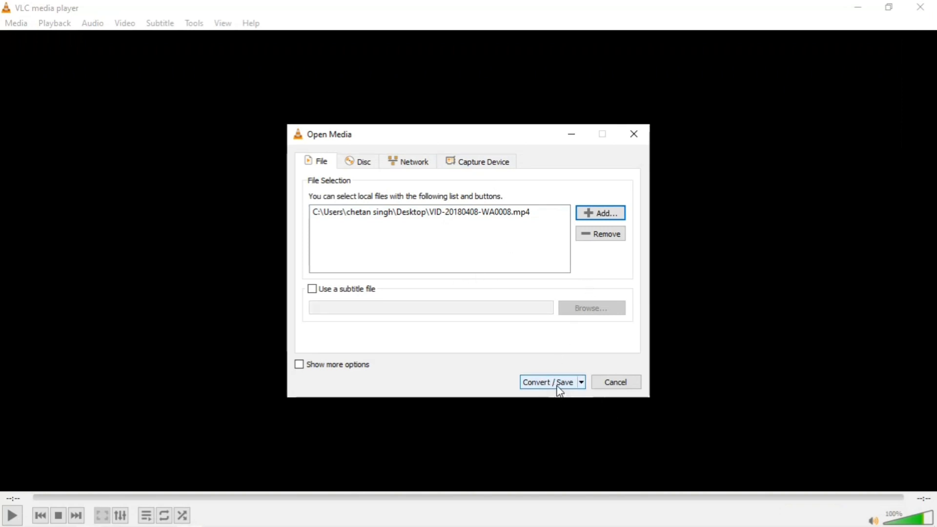
- Proceed to the Convert dialog and select the audio-mp3 profile
{"action": "left_click", "coordinate": [549, 382]}
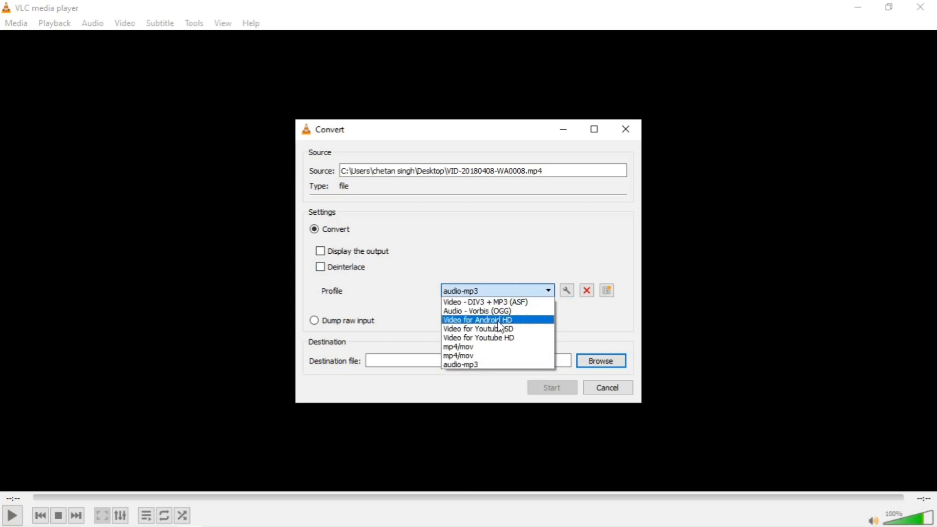
{"action": "mouse_move", "coordinate": [466, 328]}
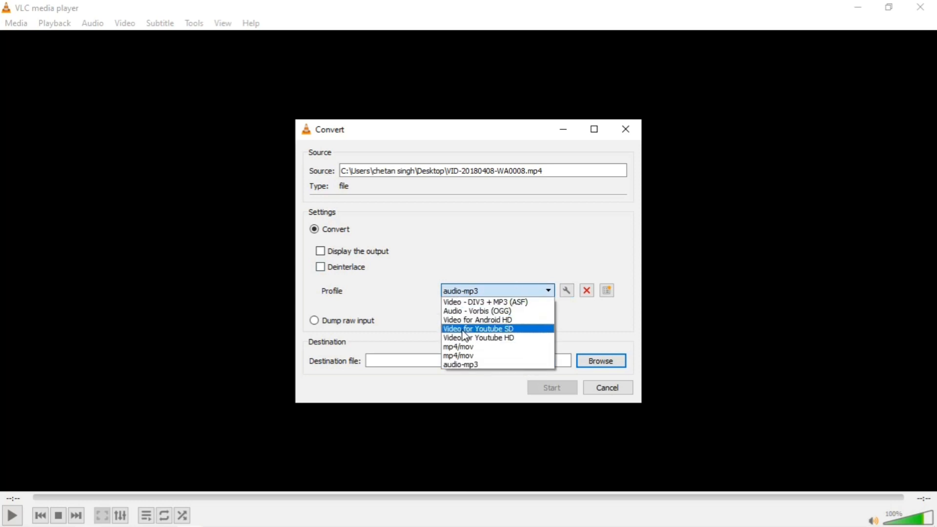
{"action": "mouse_move", "coordinate": [499, 334]}
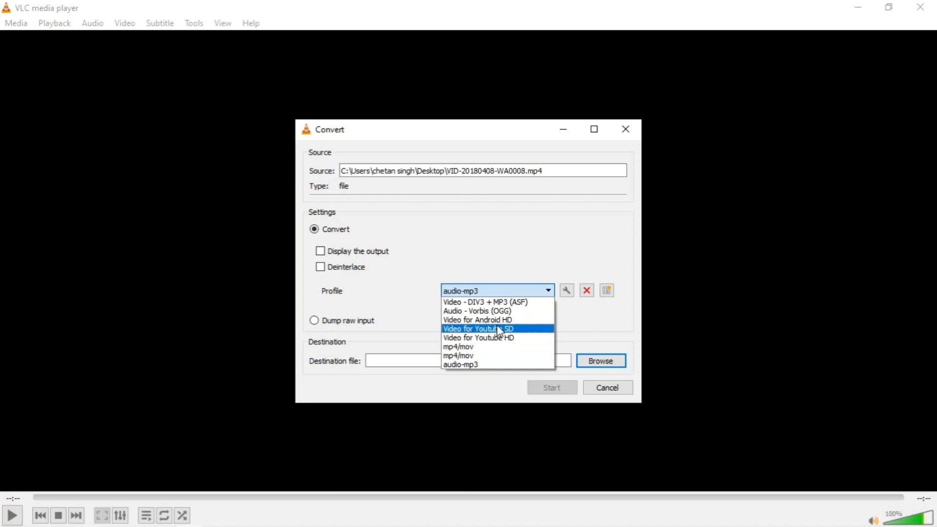
{"action": "mouse_move", "coordinate": [476, 320]}
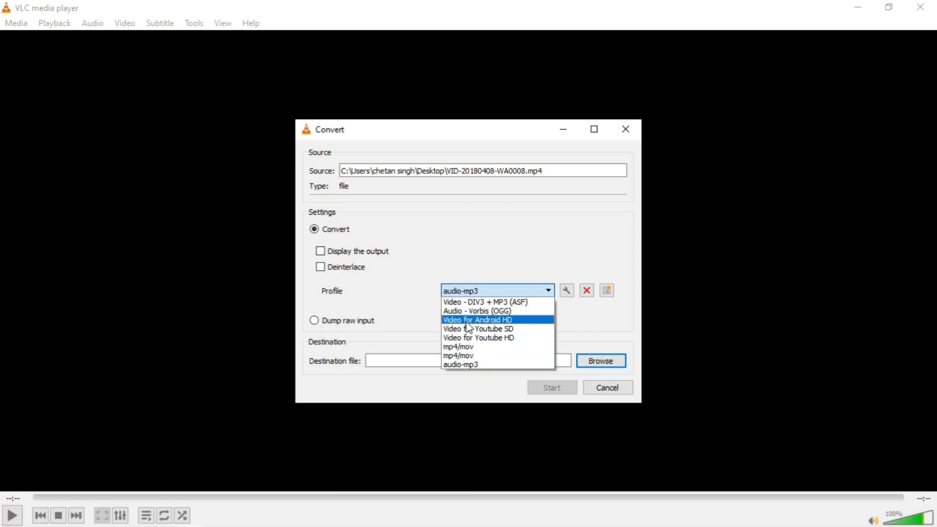
{"action": "mouse_move", "coordinate": [498, 356]}
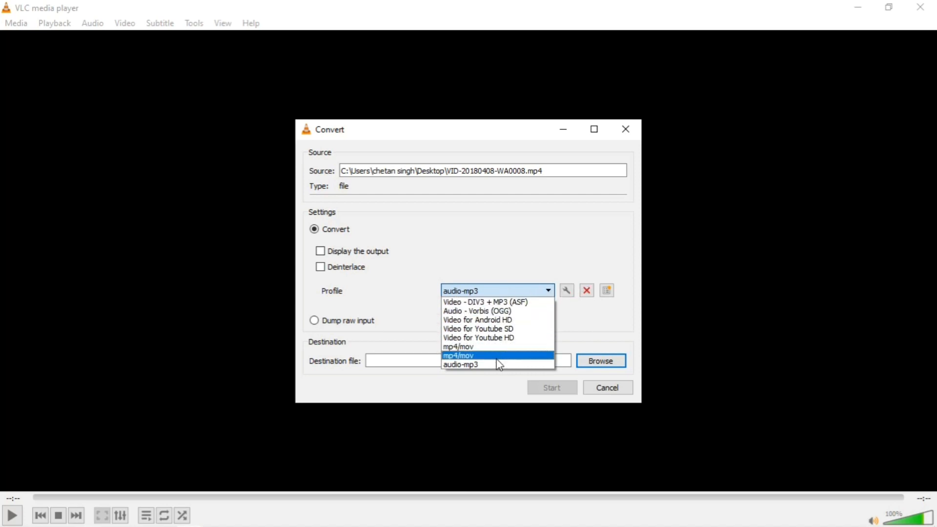
{"action": "left_click", "coordinate": [459, 364]}
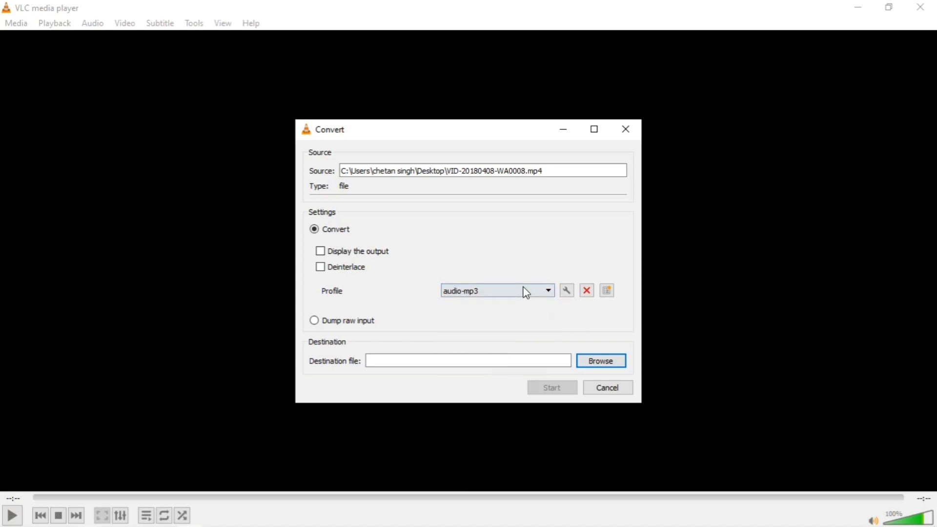
- Open the audio-mp3 profile editor showing MP3 encapsulation with audio only
{"action": "left_click", "coordinate": [566, 290]}
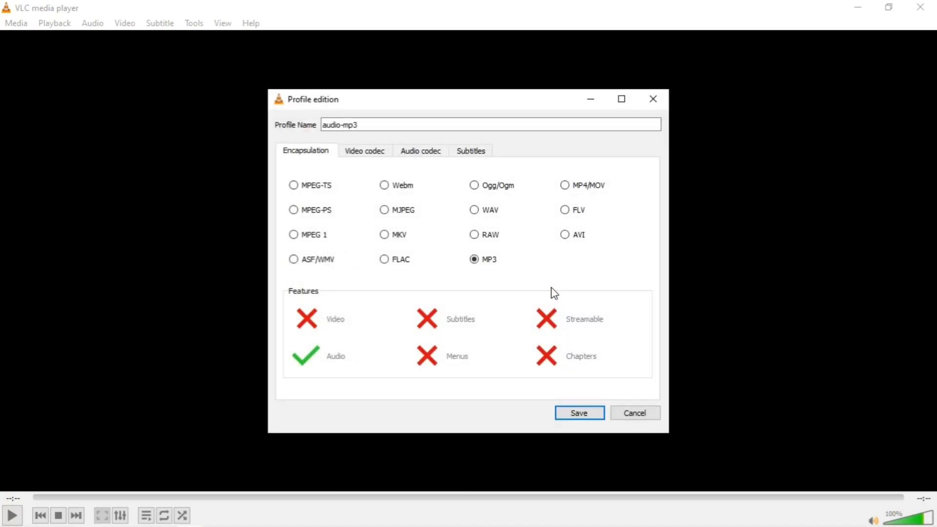
{"action": "mouse_move", "coordinate": [368, 358]}
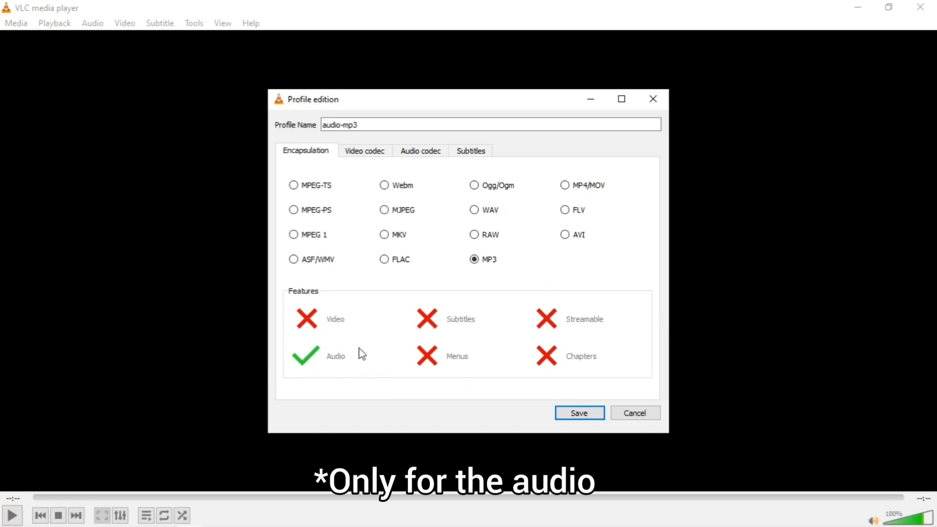
{"action": "mouse_move", "coordinate": [440, 258]}
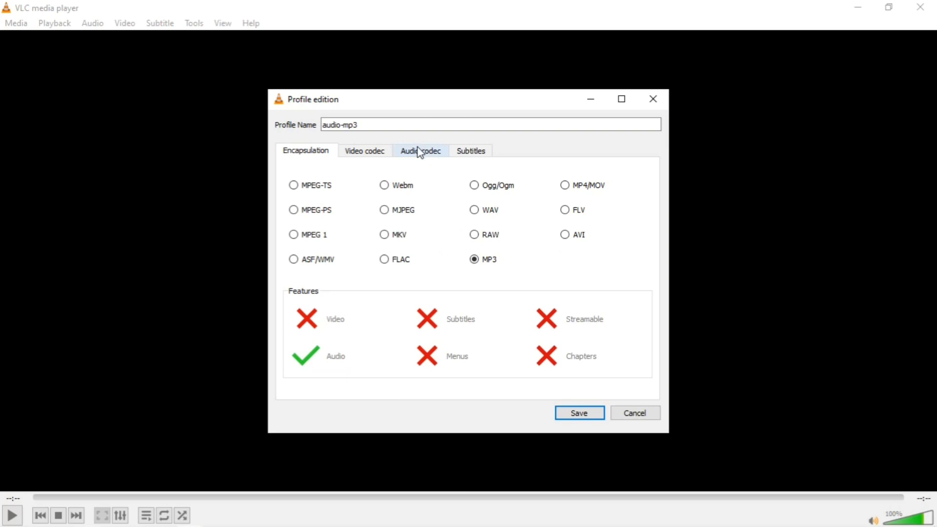
- Set the audio codec to MP3 and confirm the MP3 container
{"action": "left_click", "coordinate": [420, 150]}
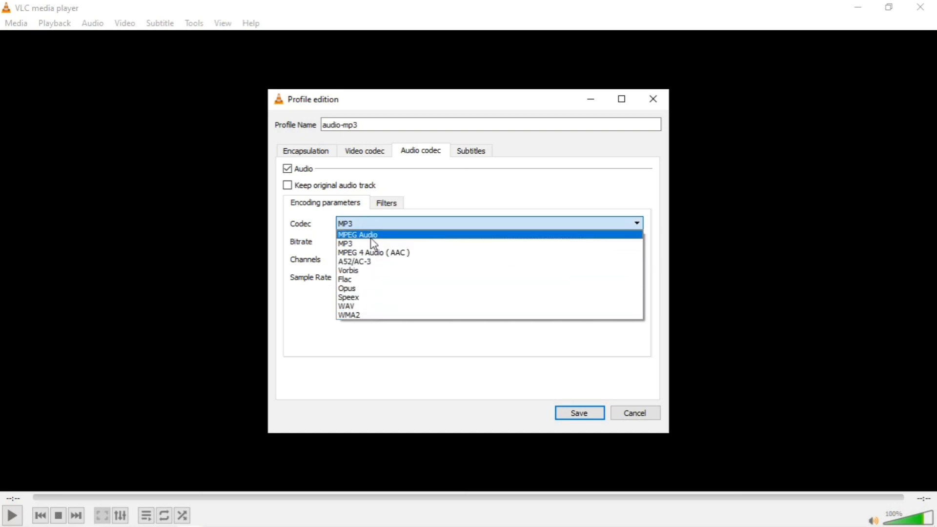
{"action": "mouse_move", "coordinate": [373, 252]}
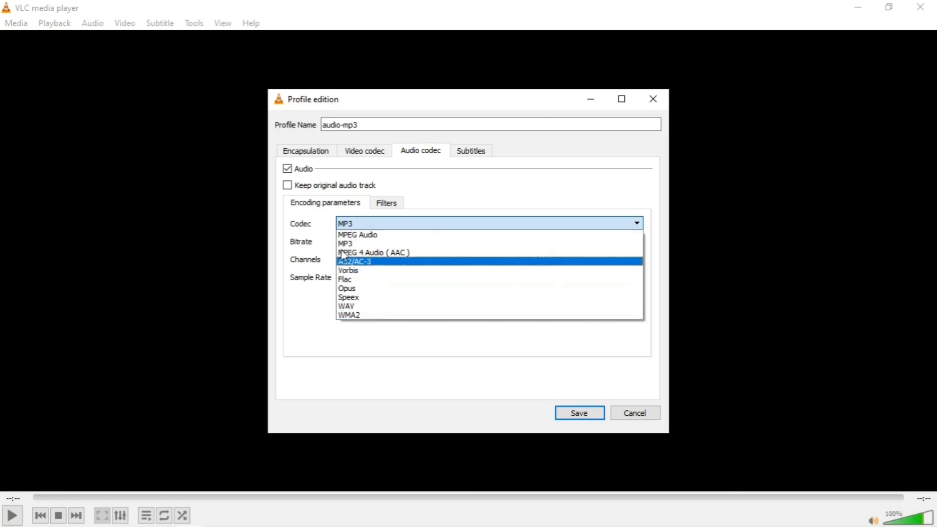
{"action": "mouse_move", "coordinate": [349, 244]}
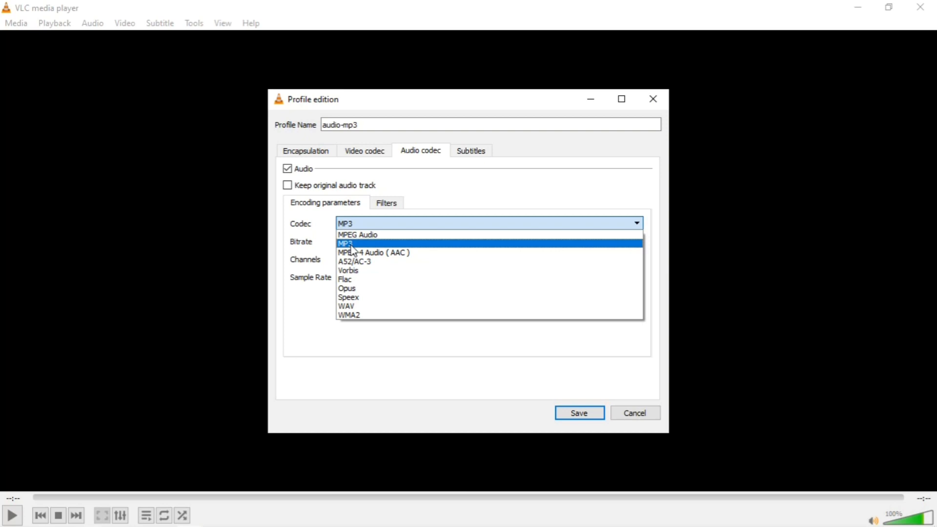
{"action": "left_click", "coordinate": [346, 243]}
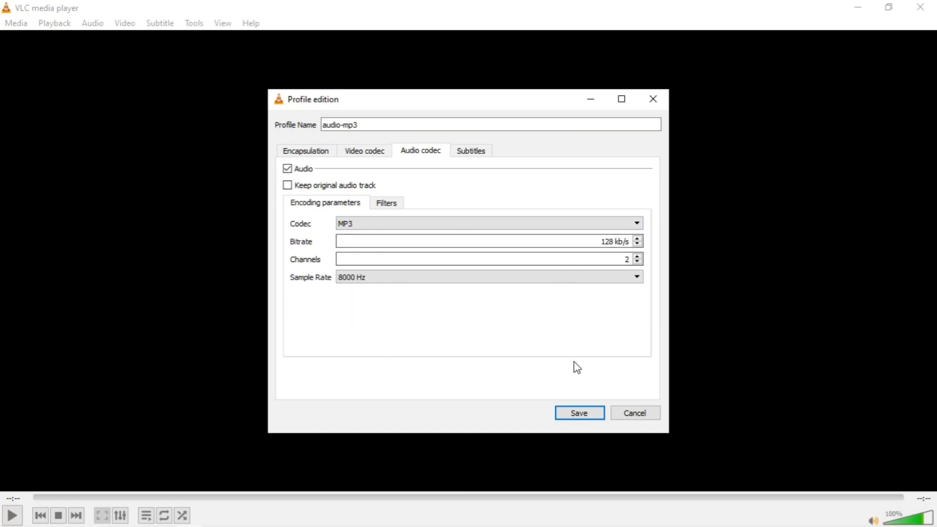
{"action": "mouse_move", "coordinate": [364, 150]}
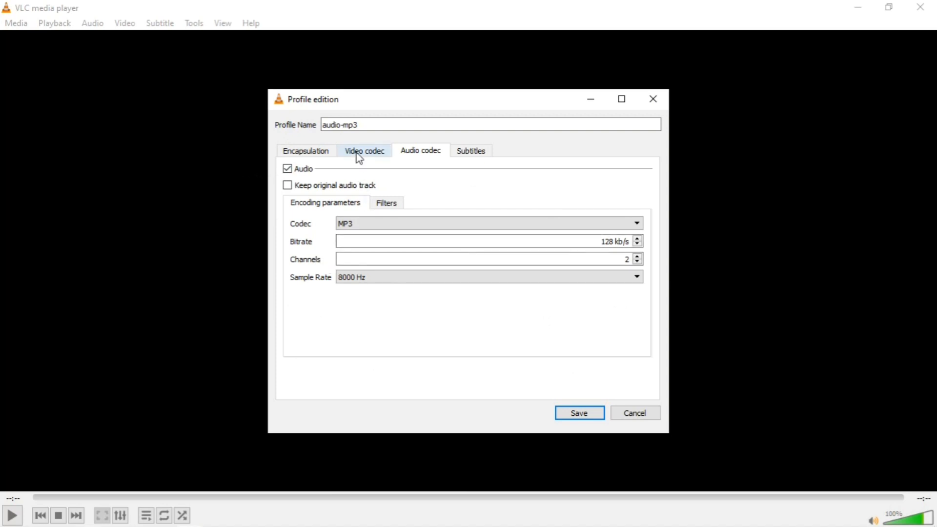
{"action": "left_click", "coordinate": [306, 150]}
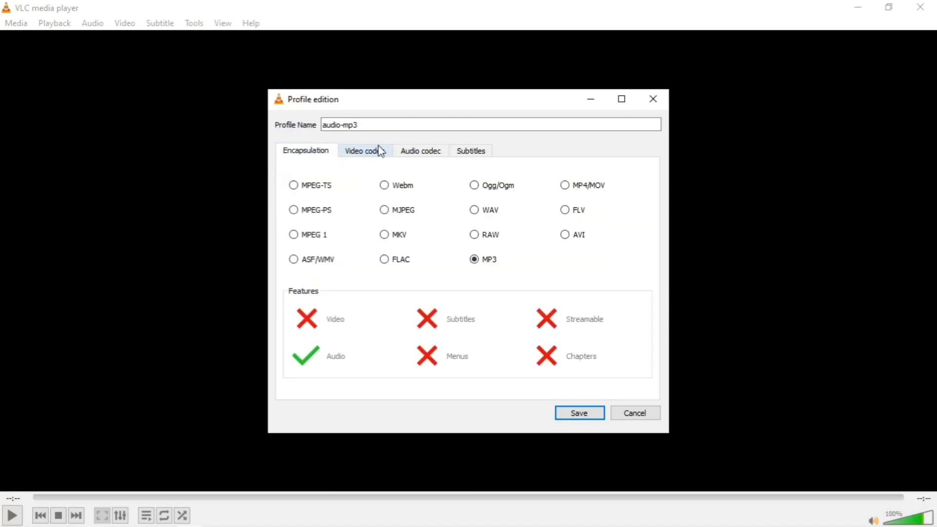
{"action": "mouse_move", "coordinate": [370, 177]}
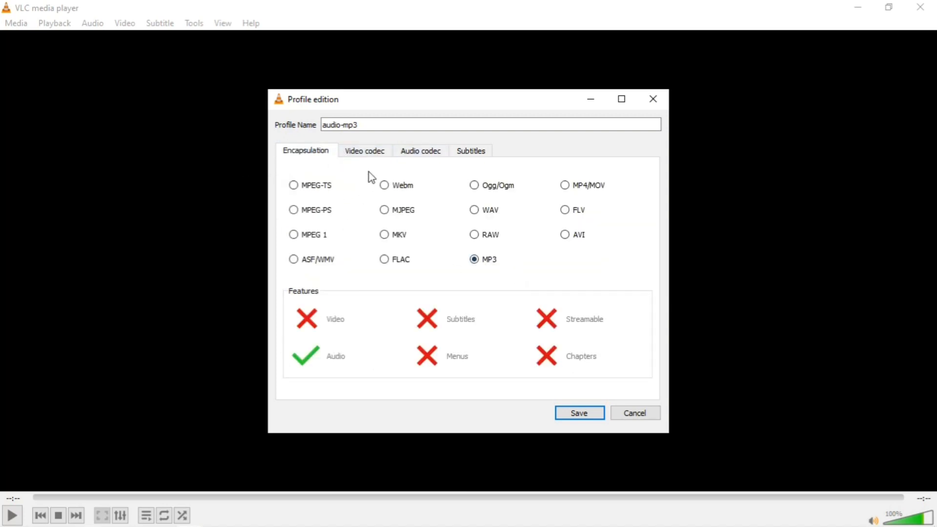
{"action": "left_click", "coordinate": [420, 151]}
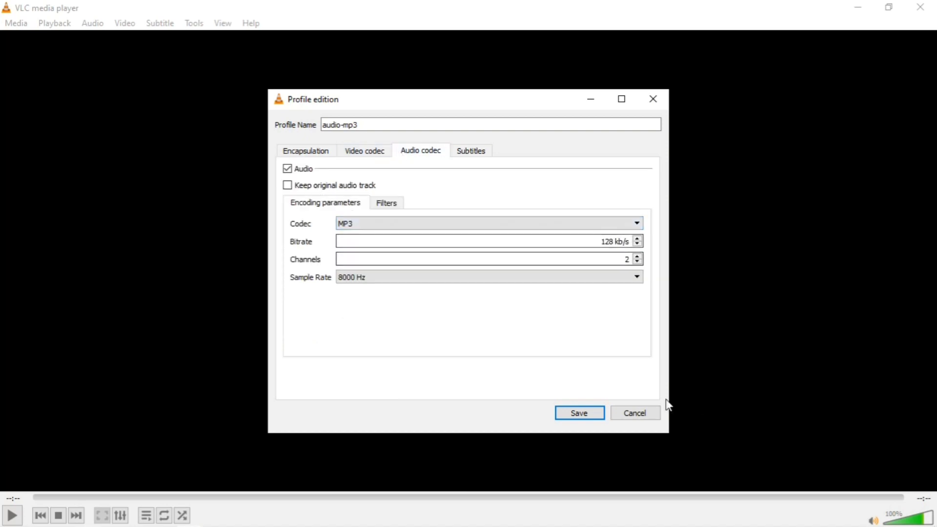
- Save the audio-mp3 profile and name the Desktop output file 'audio'
{"action": "left_click", "coordinate": [578, 413]}
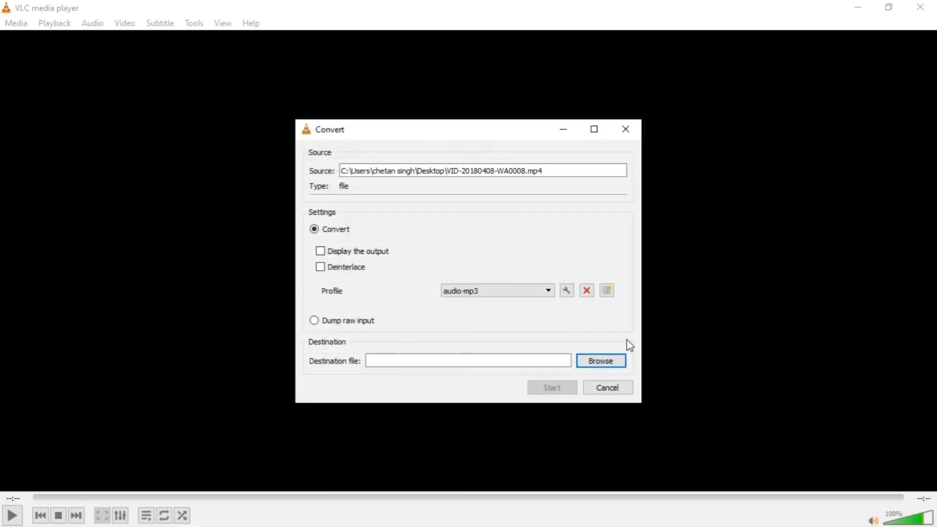
{"action": "mouse_move", "coordinate": [692, 417]}
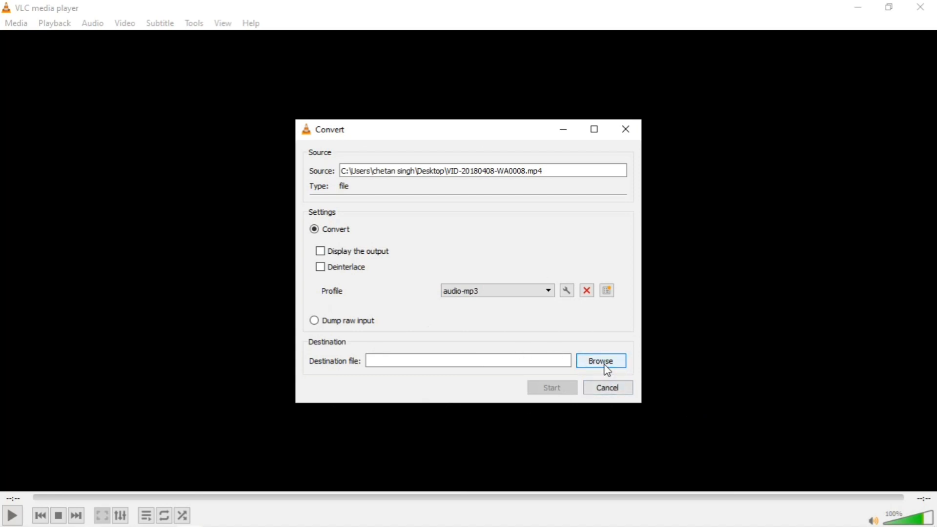
{"action": "left_click", "coordinate": [600, 360]}
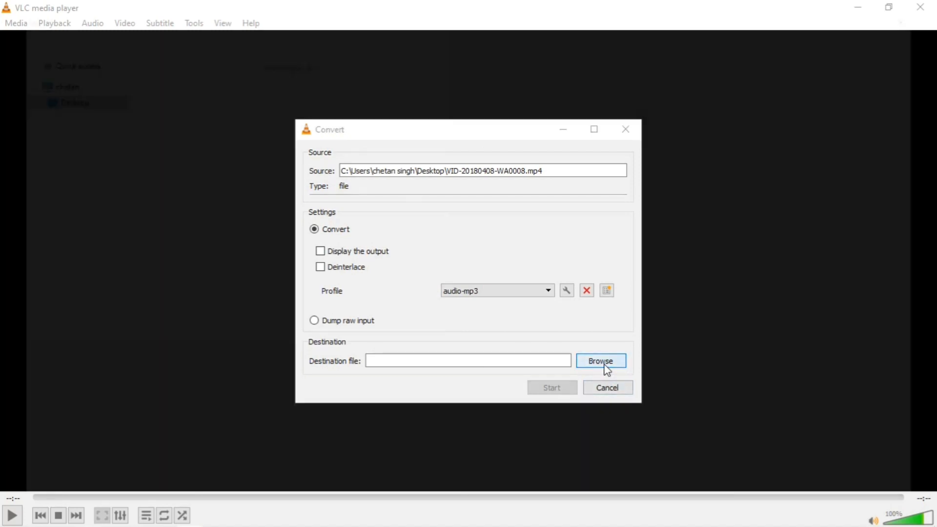
{"action": "left_click", "coordinate": [599, 361]}
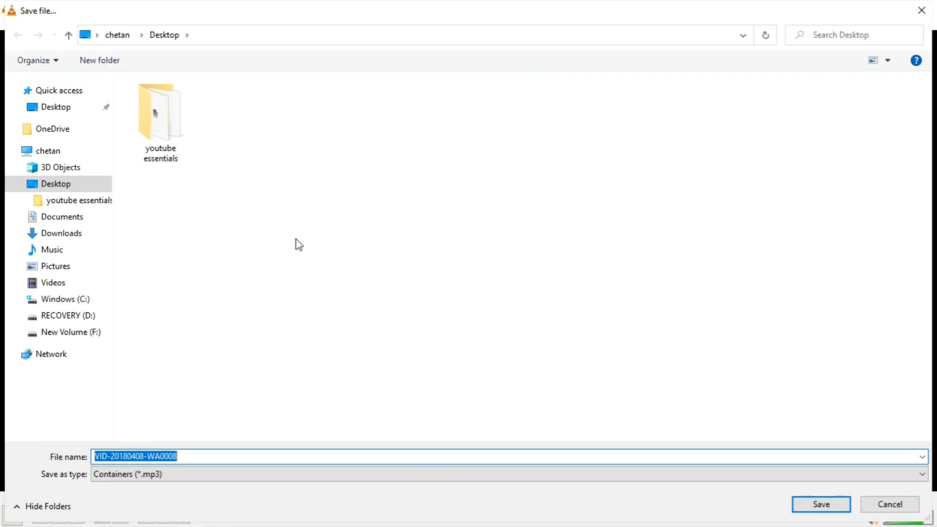
{"action": "type", "text": "audio"}
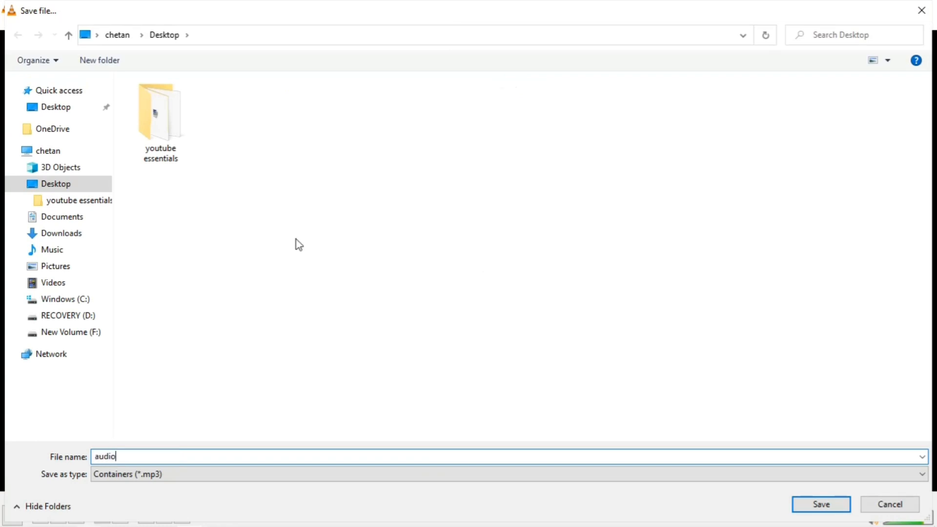
{"action": "mouse_move", "coordinate": [424, 223]}
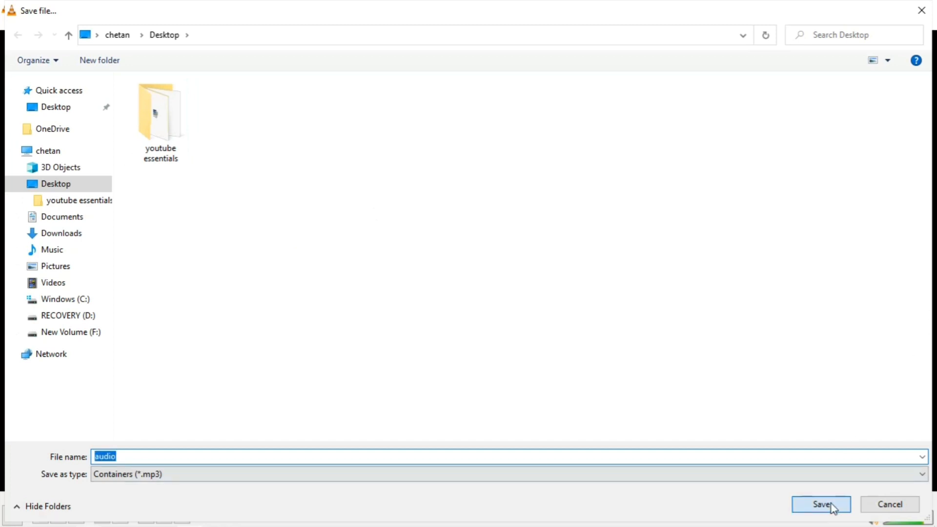
- Confirm 'audio' as the output name and start the conversion to MP3
{"action": "left_click", "coordinate": [821, 503]}
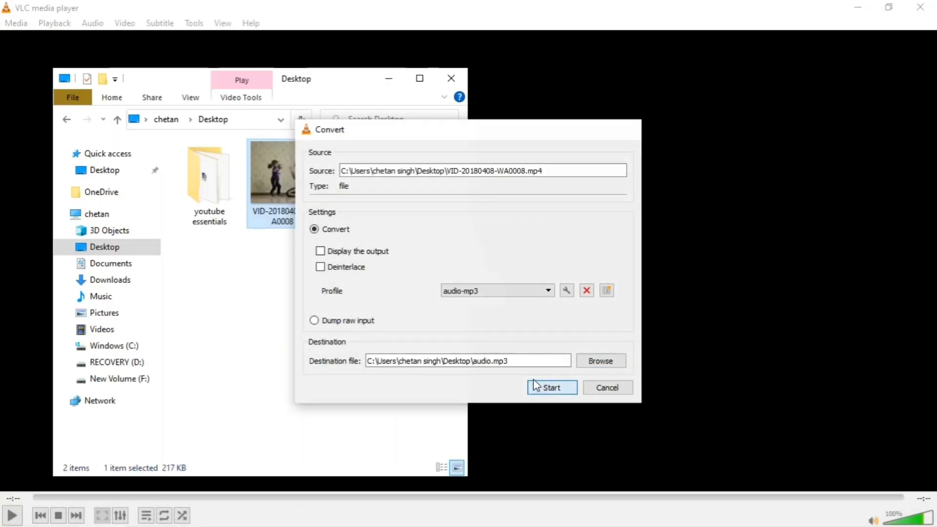
{"action": "left_click", "coordinate": [551, 387]}
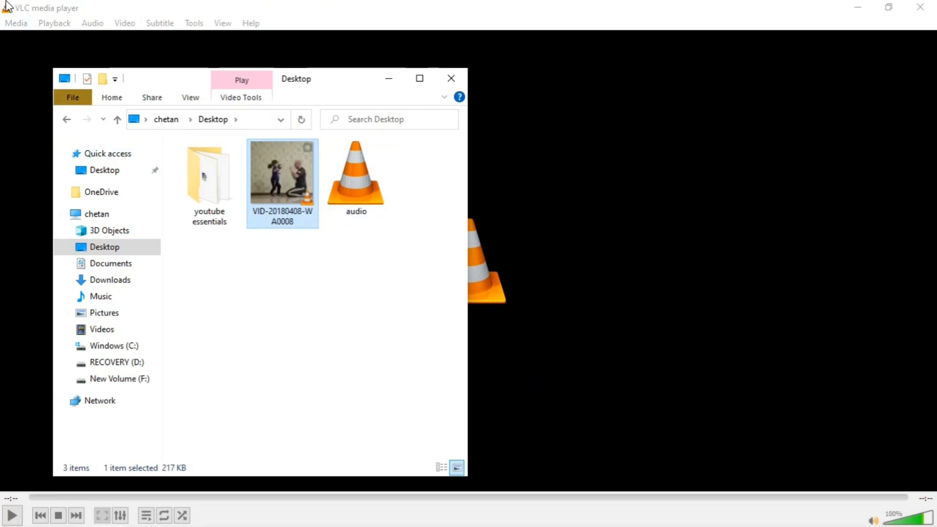
{"action": "mouse_move", "coordinate": [83, 52]}
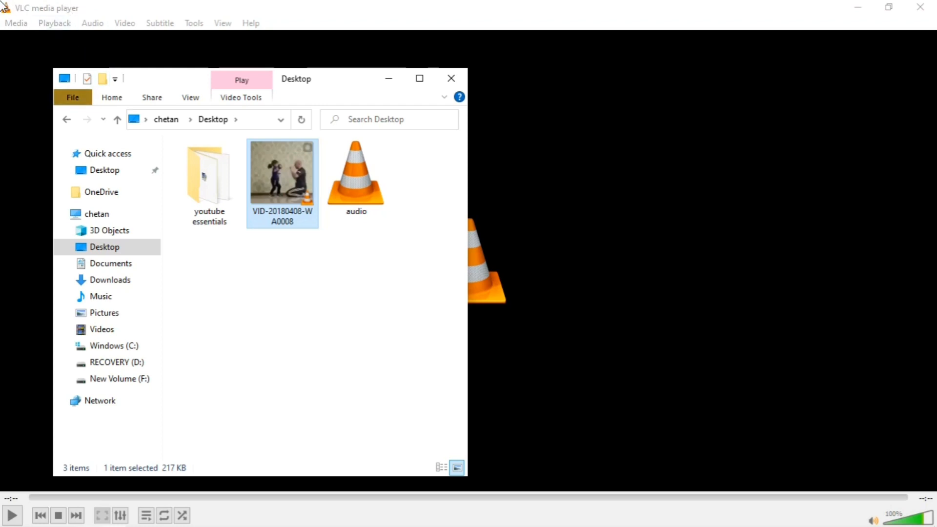
{"action": "mouse_move", "coordinate": [5, 15]}
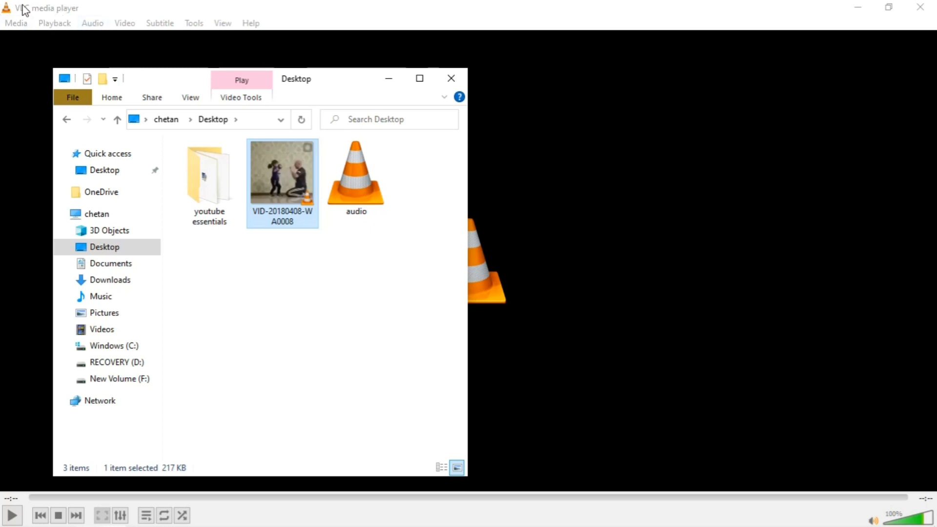
{"action": "mouse_move", "coordinate": [18, 12]}
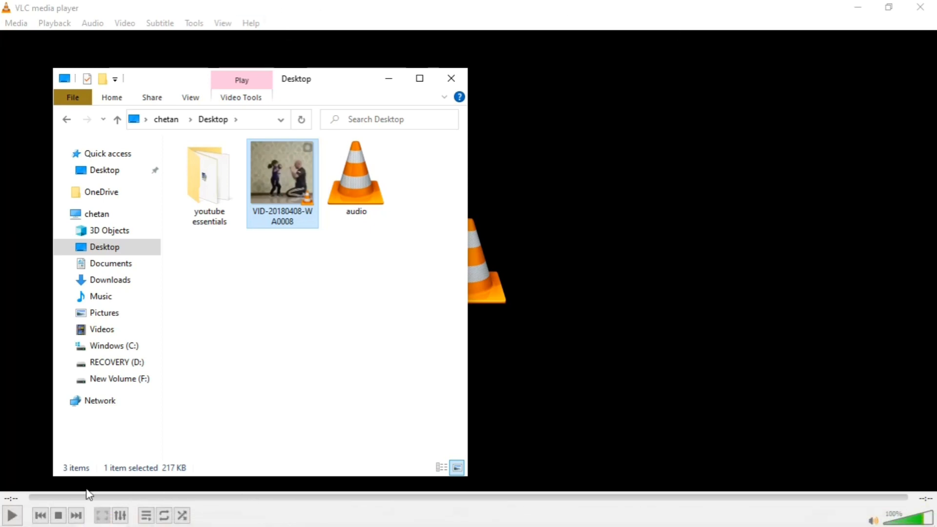
{"action": "mouse_move", "coordinate": [743, 434]}
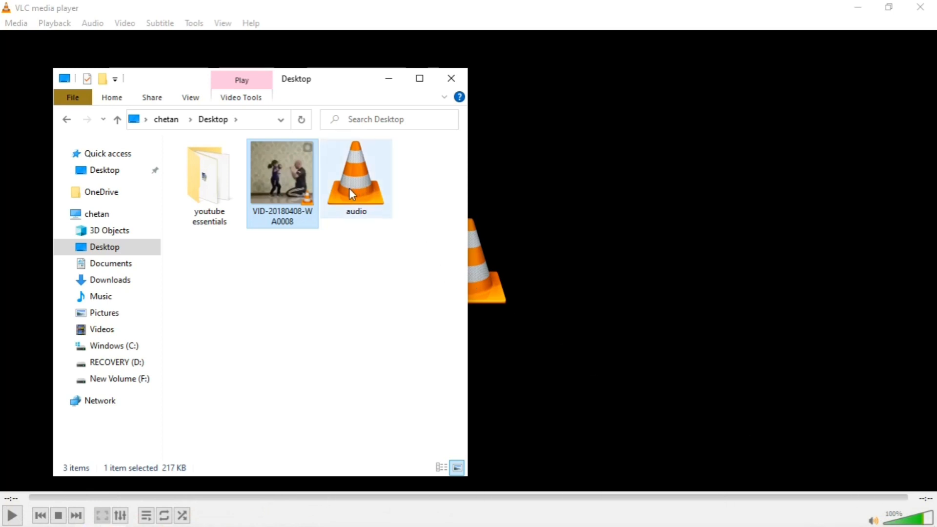
{"action": "mouse_move", "coordinate": [356, 191]}
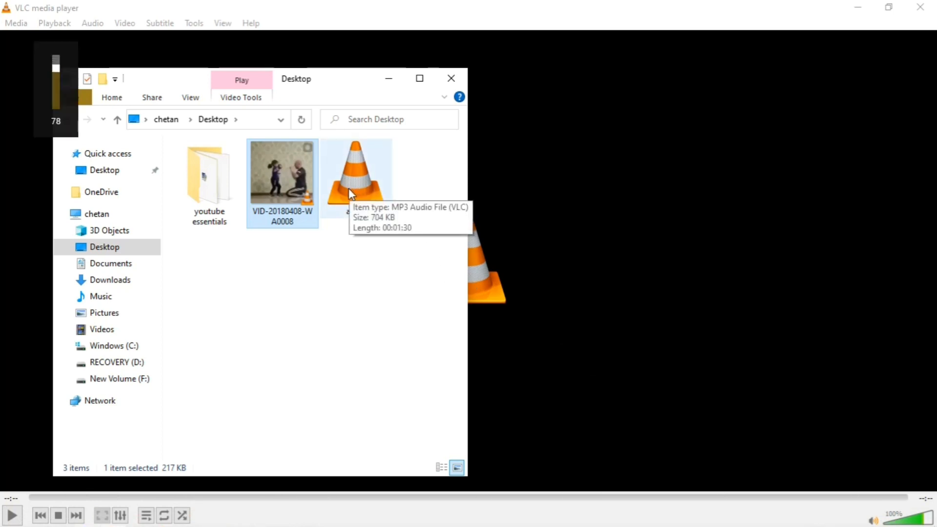
{"action": "mouse_move", "coordinate": [346, 202]}
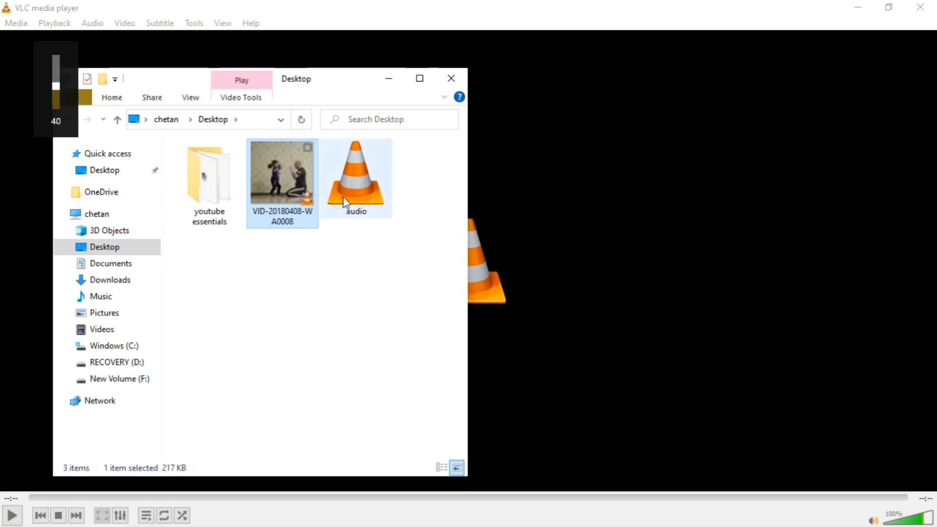
{"action": "mouse_move", "coordinate": [352, 191]}
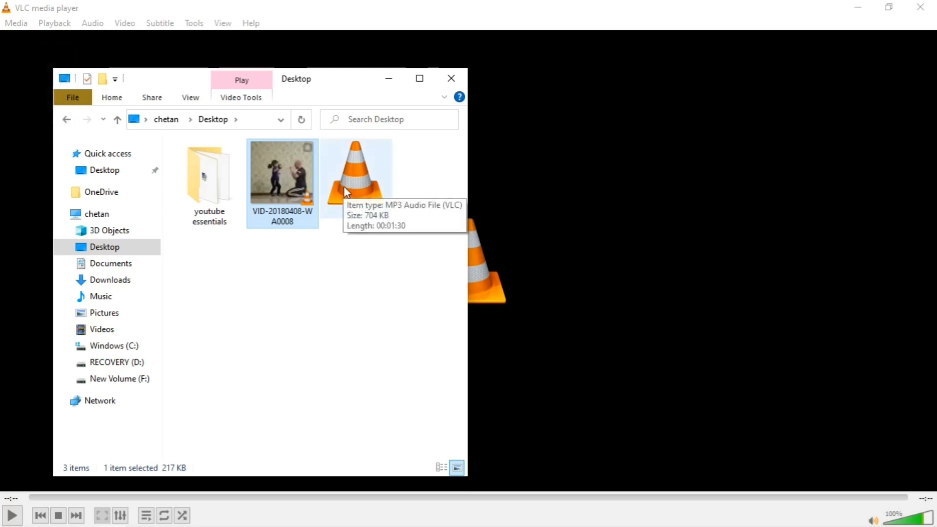
- Select the new audio MP3 (704 KB, 1:30) and close the Desktop folder window
{"action": "left_click", "coordinate": [355, 173]}
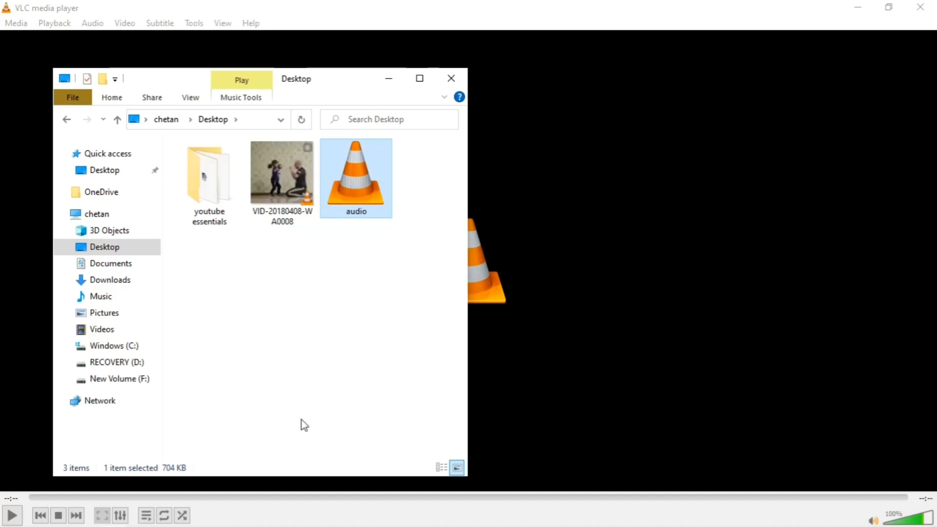
{"action": "mouse_move", "coordinate": [431, 78]}
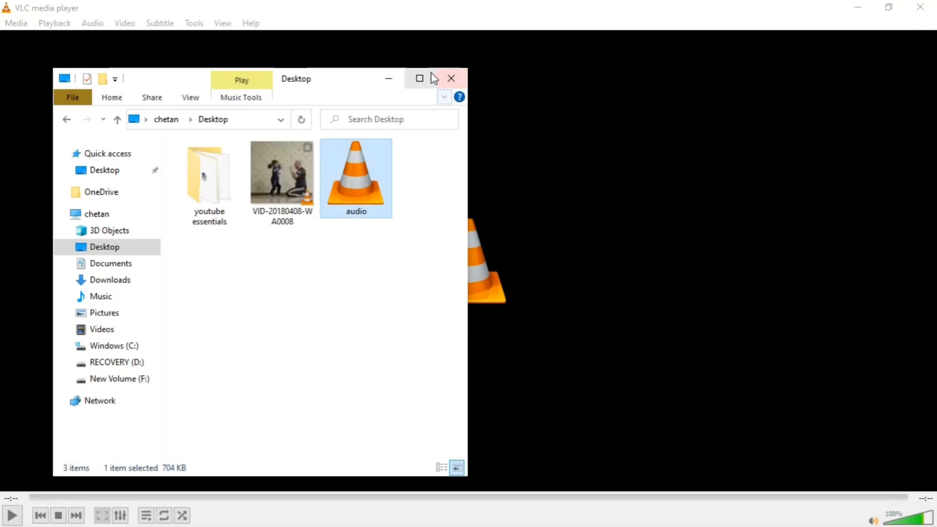
{"action": "mouse_move", "coordinate": [451, 78]}
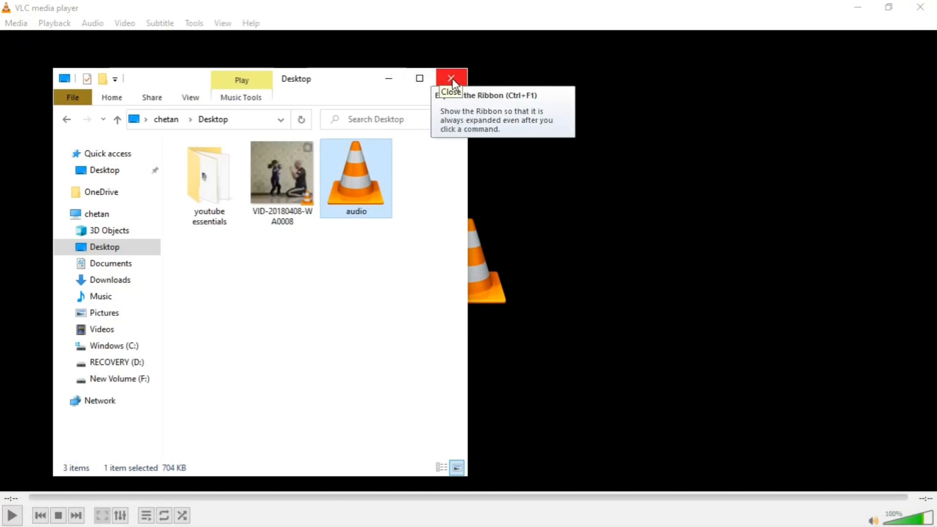
{"action": "left_click", "coordinate": [451, 78]}
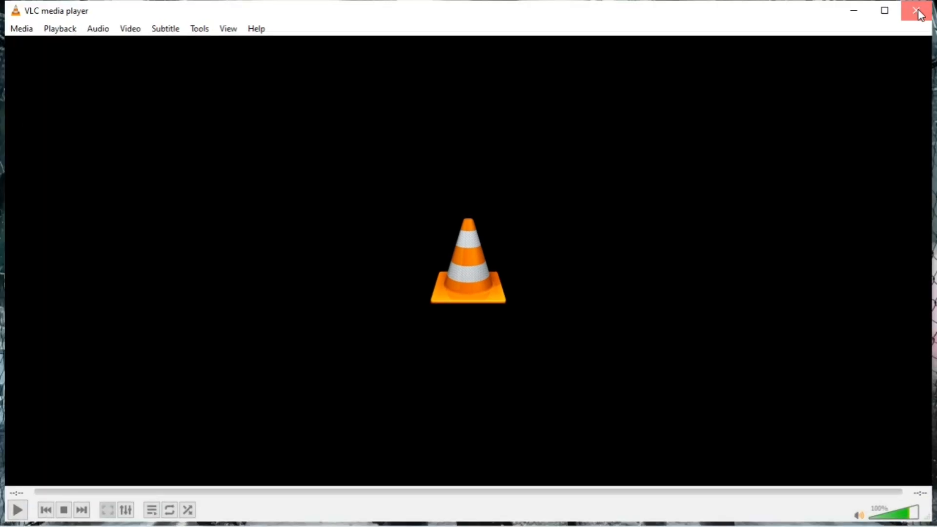
- Close the VLC media player window to return to the desktop
{"action": "left_click", "coordinate": [919, 11]}
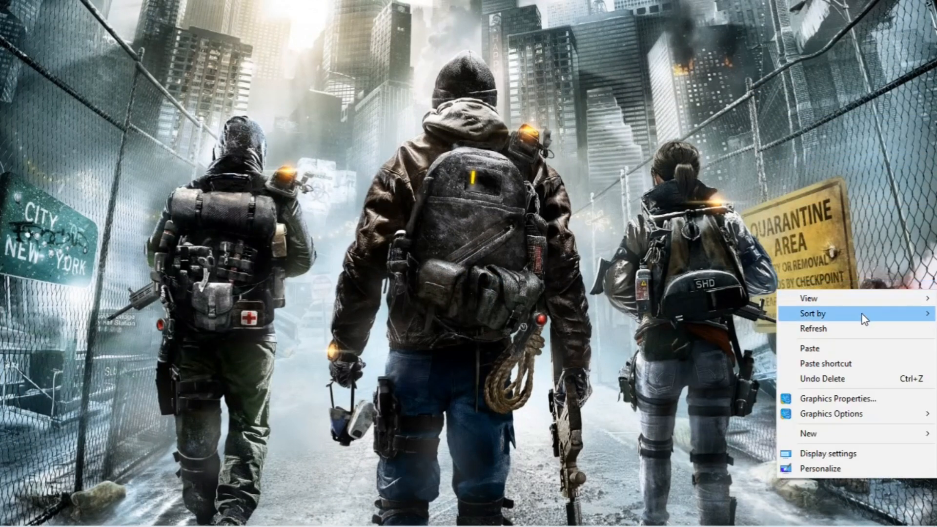